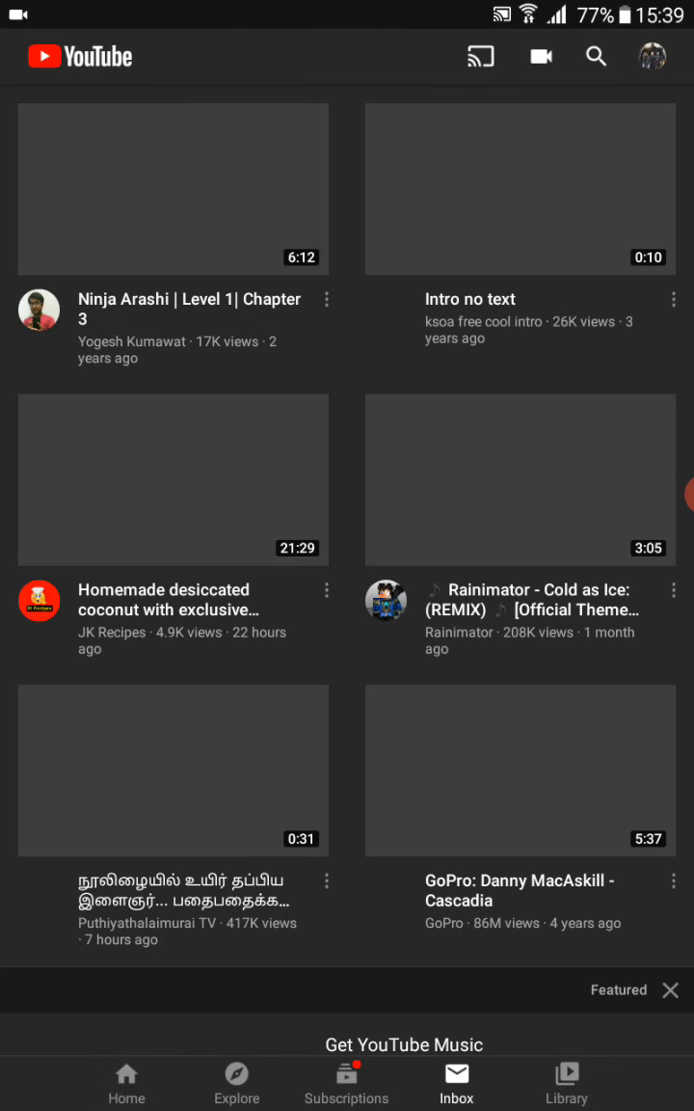
# Leave the YouTube video feed for the Android home screen.
pyautogui.click(456, 1082)
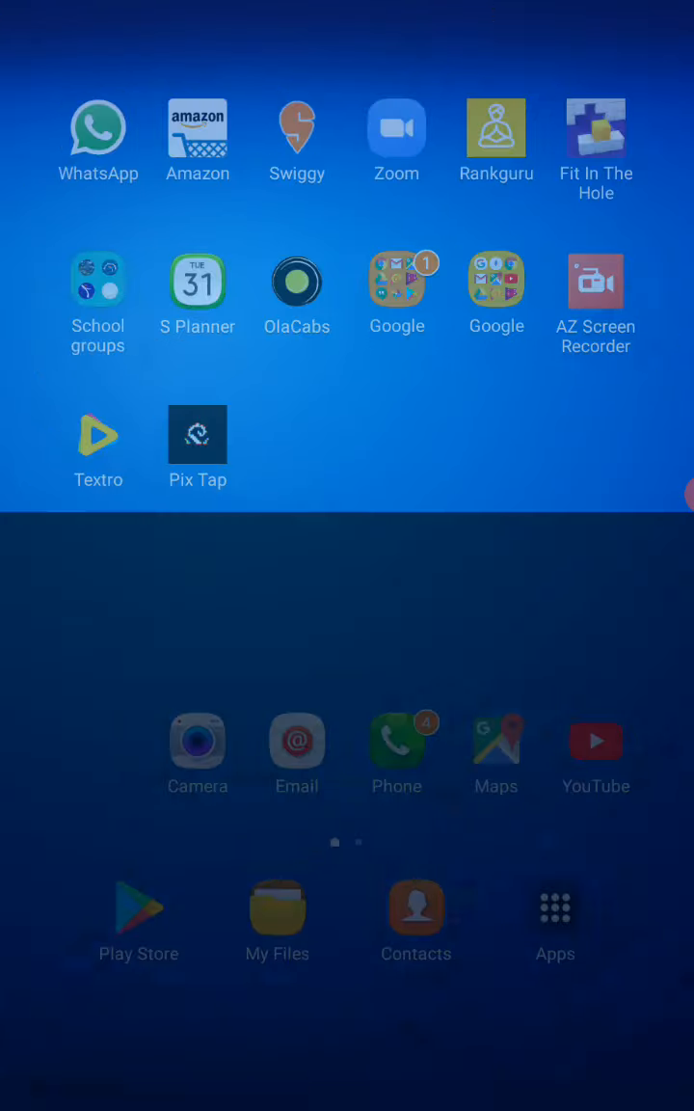
# Launch Pix Tap from its home-screen icon.
pyautogui.click(196, 434)
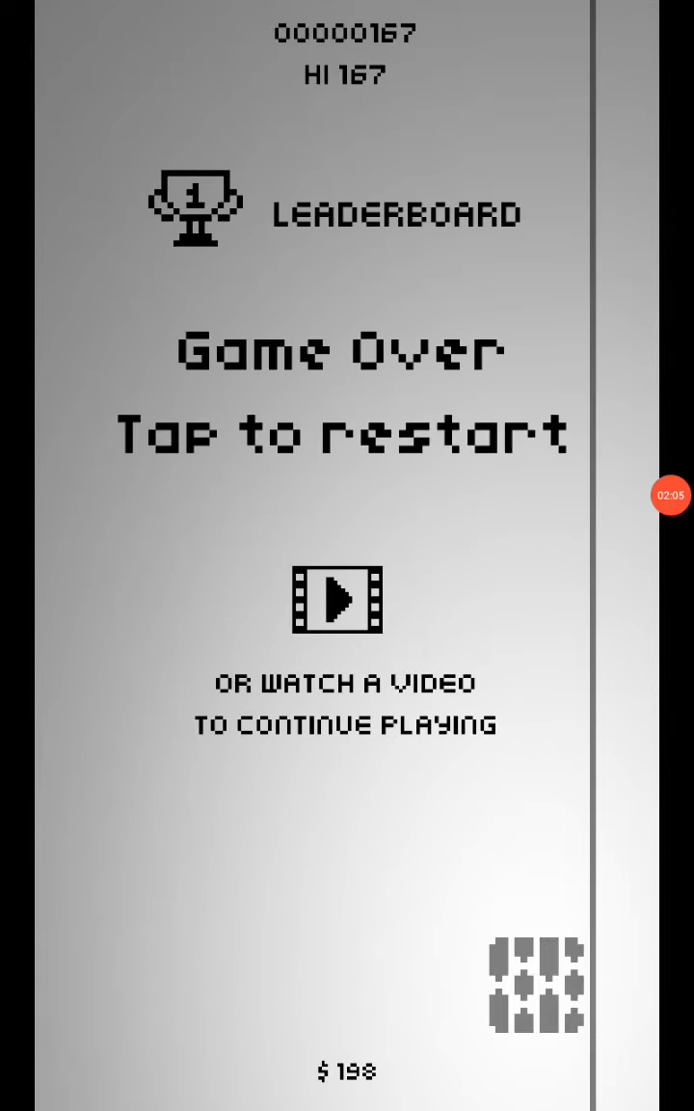
# Restart after the 167 round, restart after a 7-point round, then pause at 43.
pyautogui.click(345, 431)
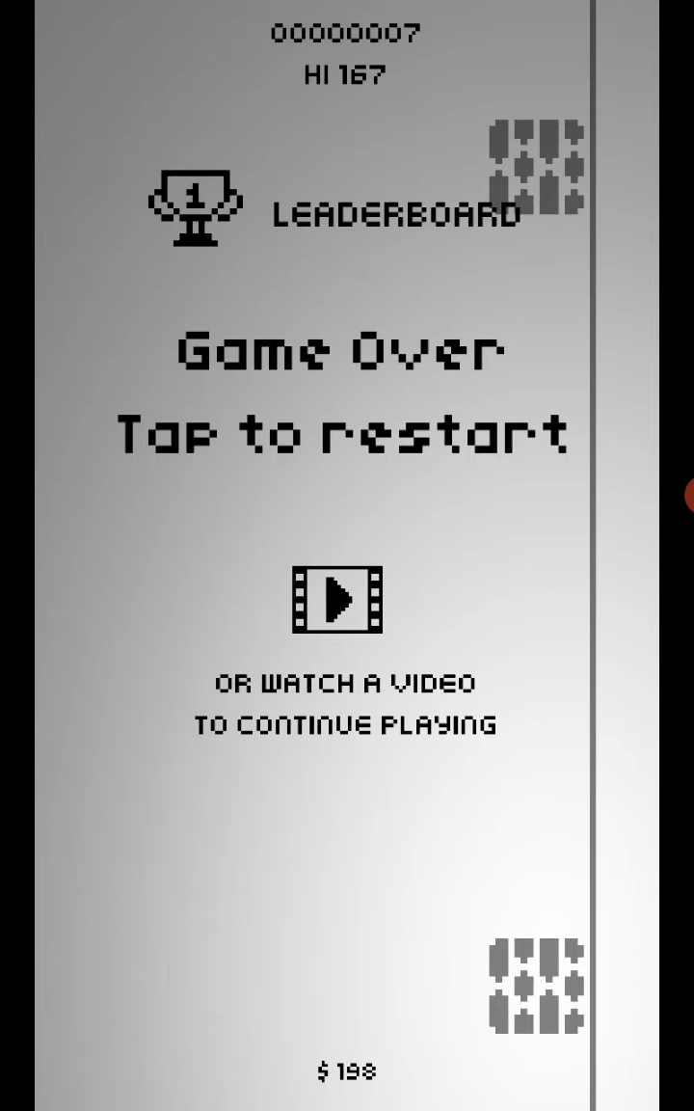
pyautogui.click(347, 414)
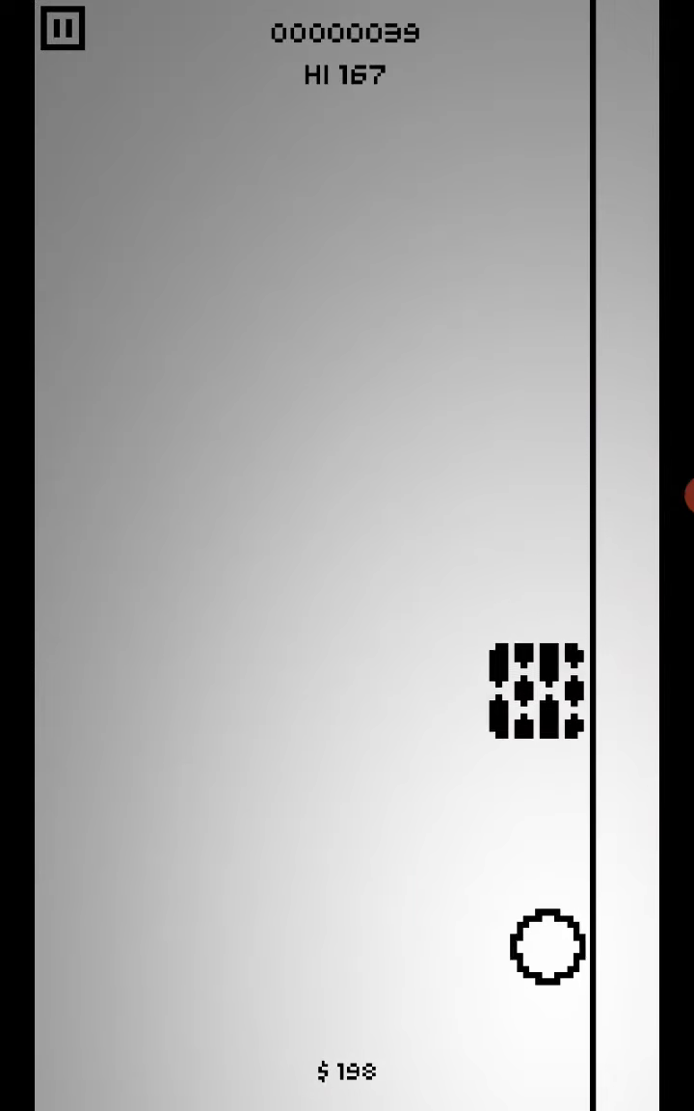
pyautogui.click(62, 29)
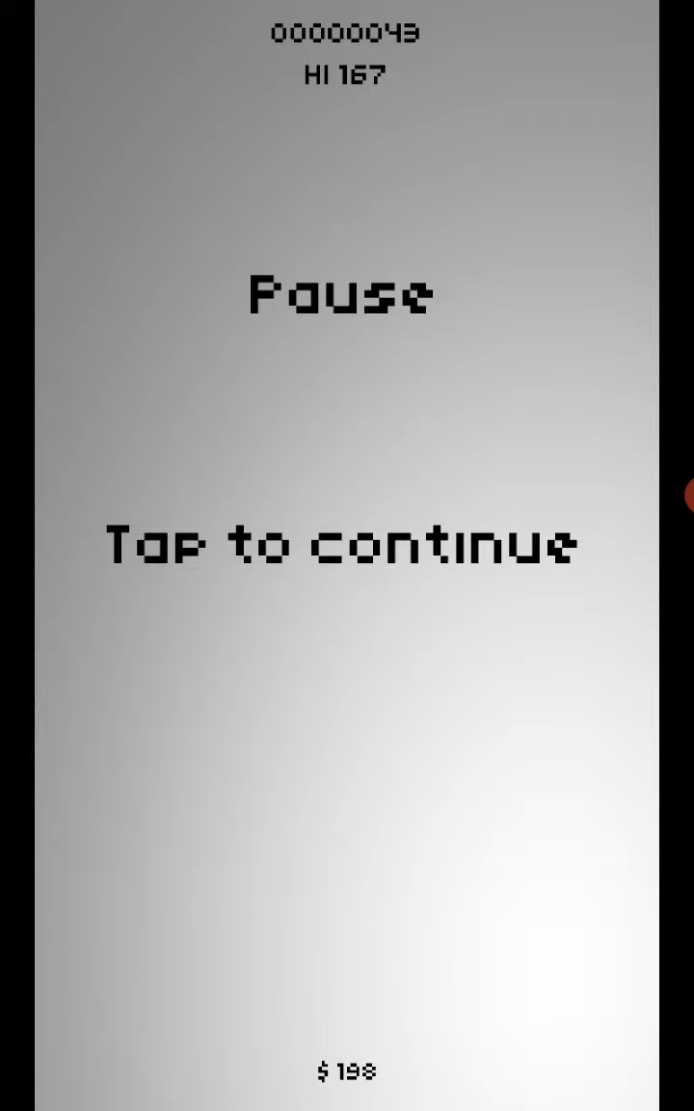
# Resume the paused 43-point round and play on to a new high score of 168.
pyautogui.click(347, 544)
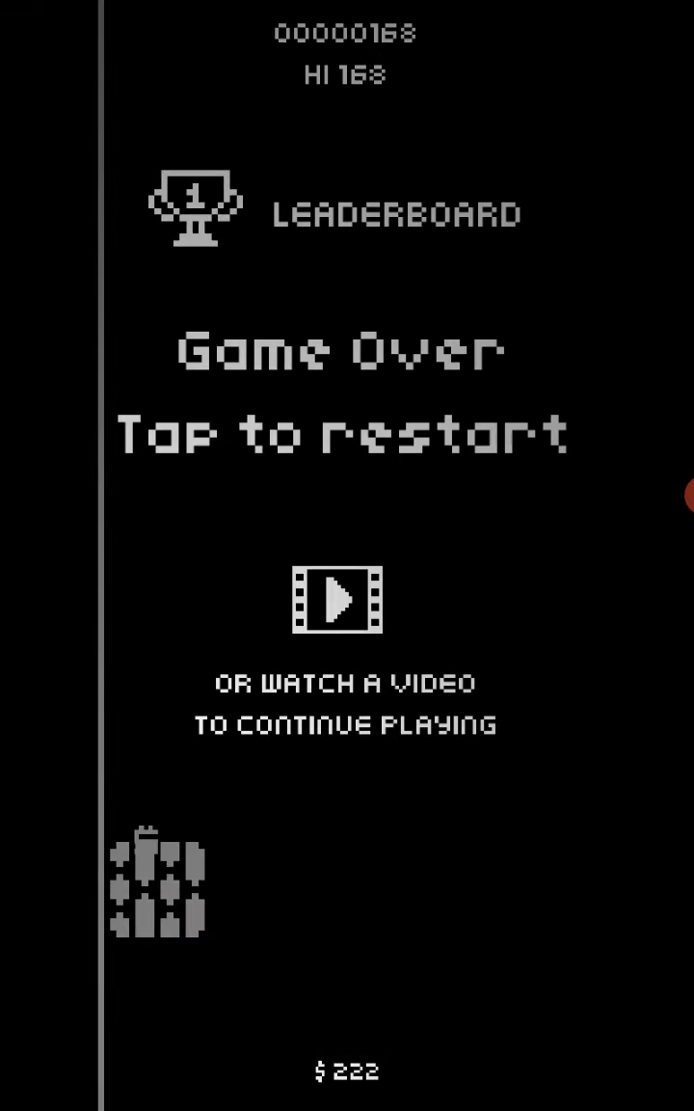
# Return to Pix Tap through the recent apps list.
pyautogui.click(347, 434)
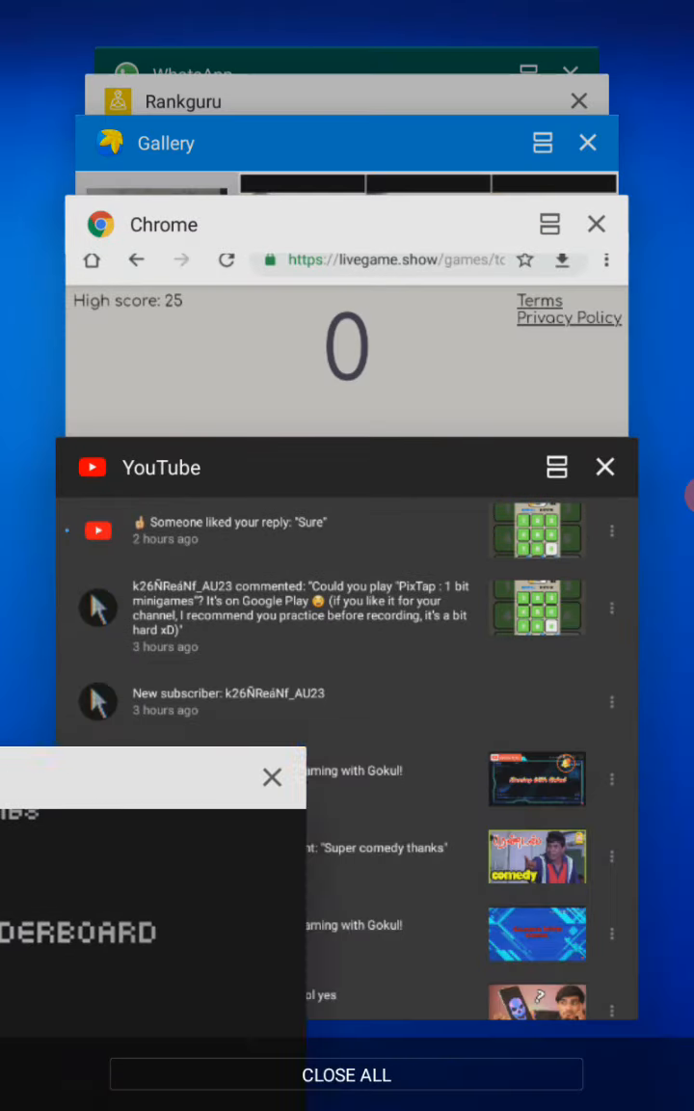
pyautogui.click(346, 1073)
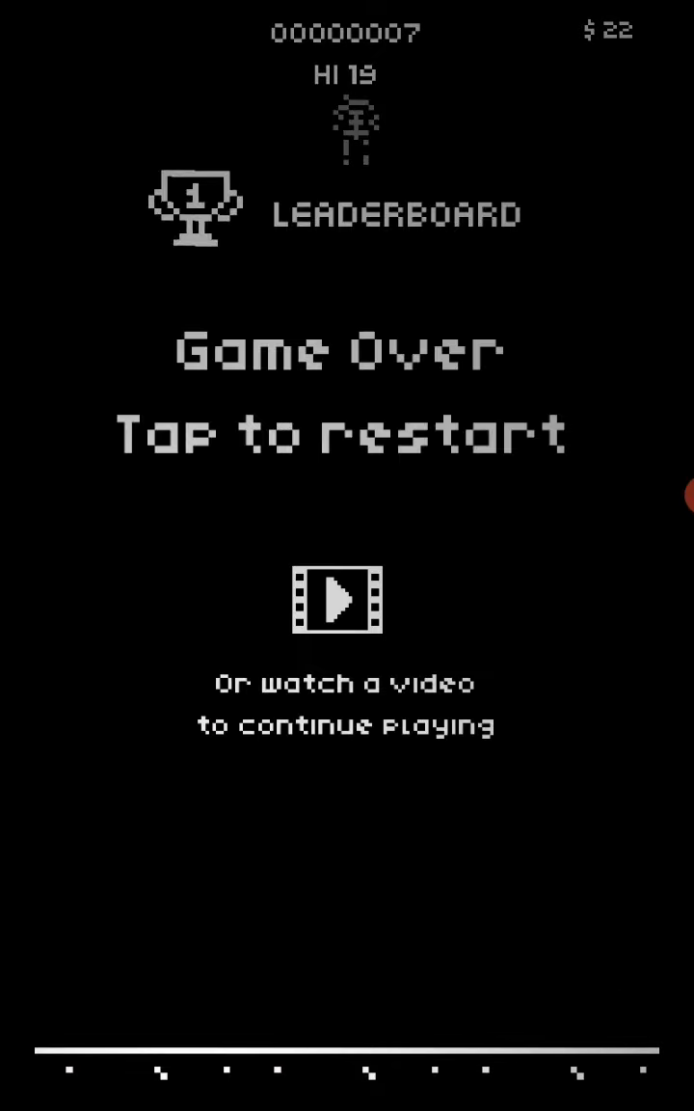
# Start a new round after the 7-point Game Over, best 19.
pyautogui.click(347, 434)
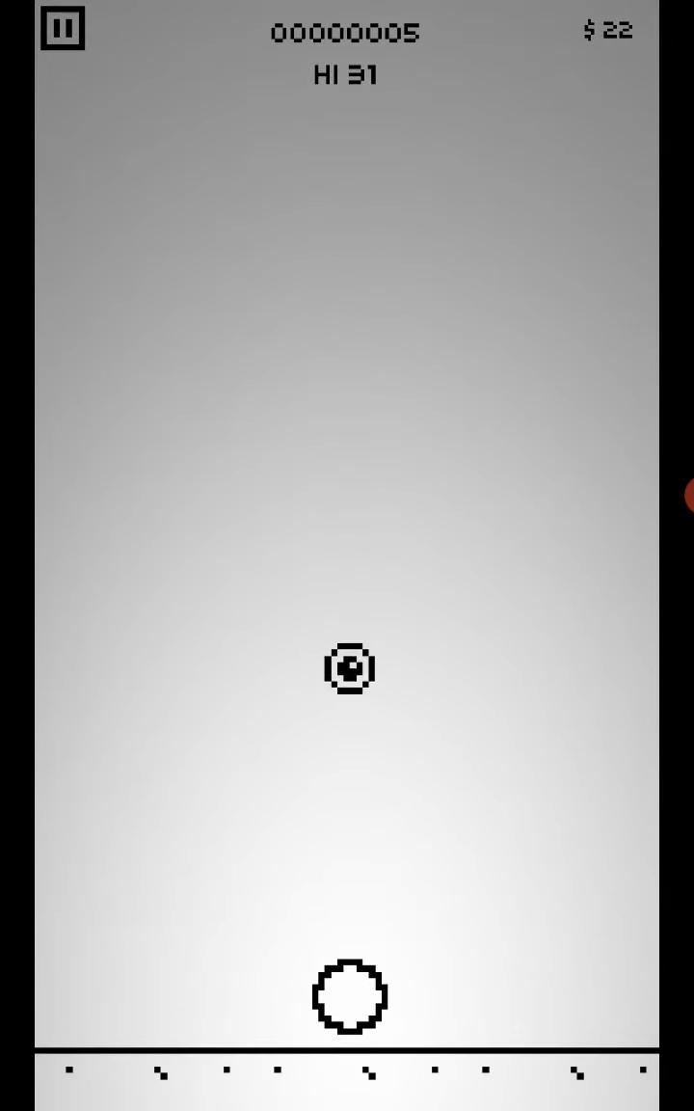
# Keep playing the current Pix Tap round before exiting to the home screen.
pyautogui.click(348, 668)
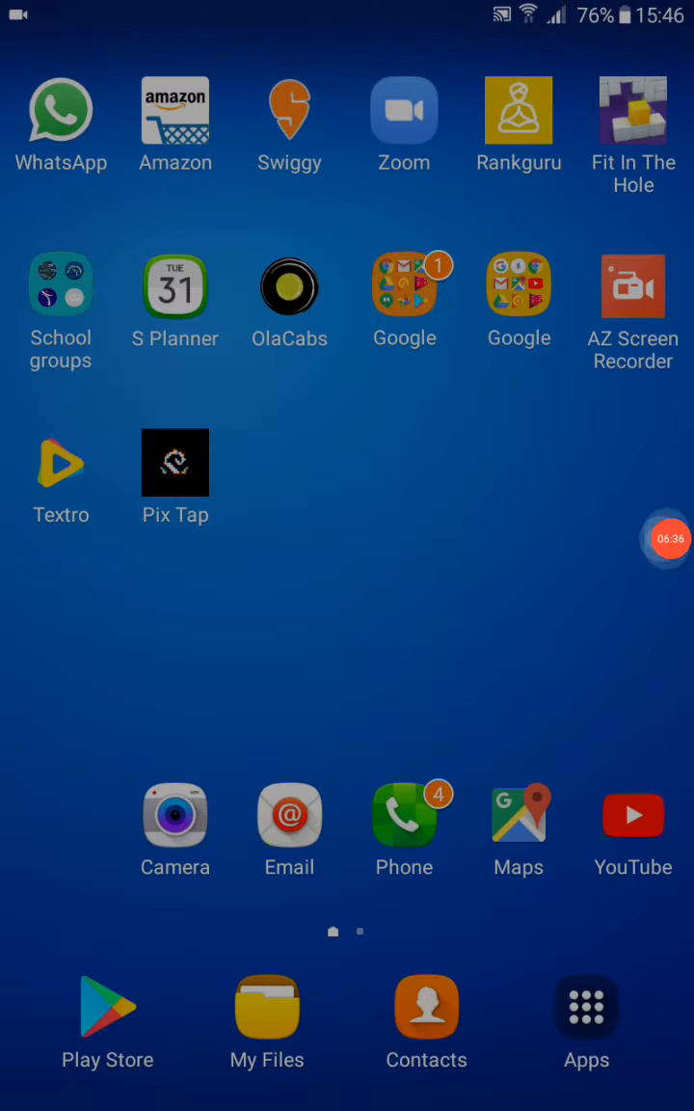
pyautogui.click(665, 538)
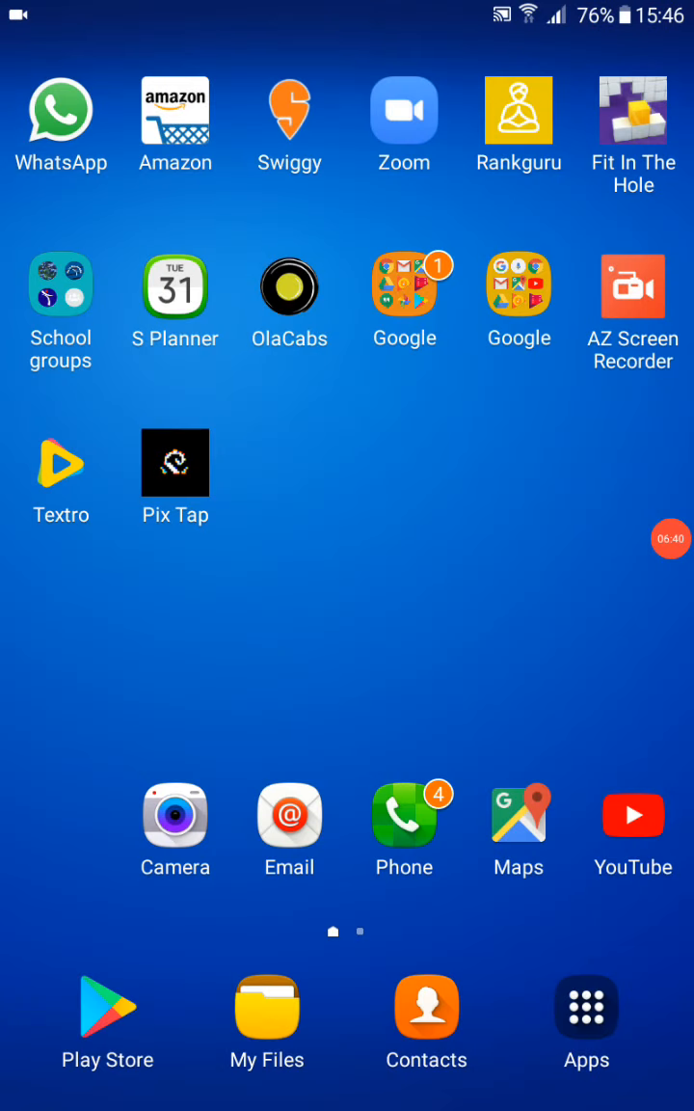
pyautogui.click(670, 538)
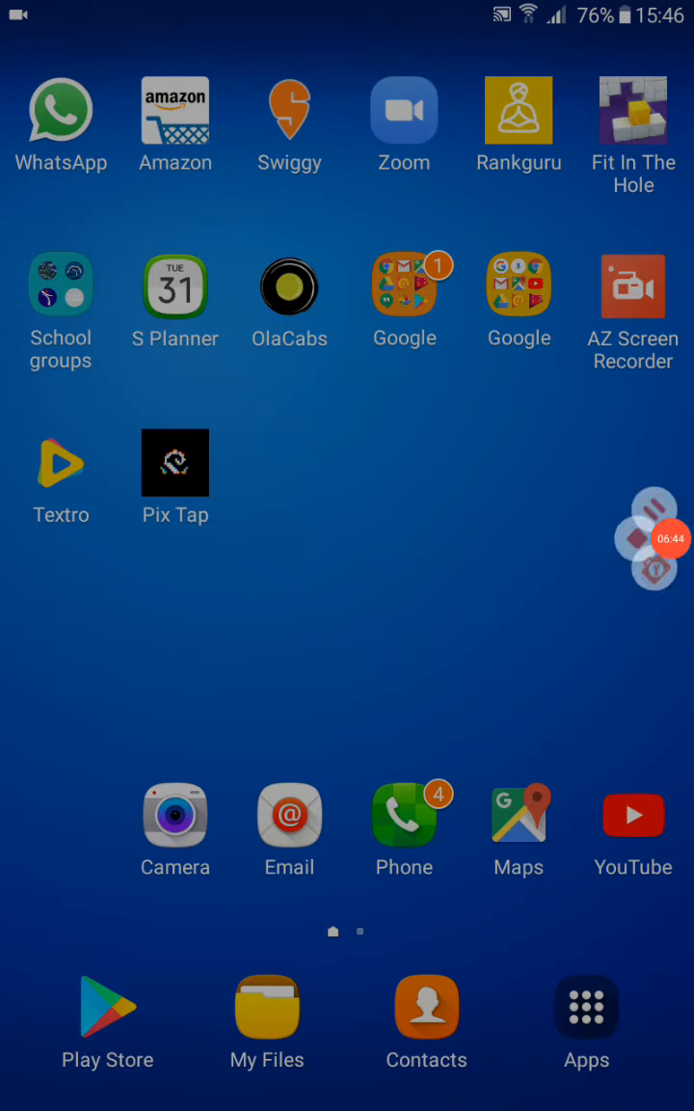
pyautogui.click(647, 538)
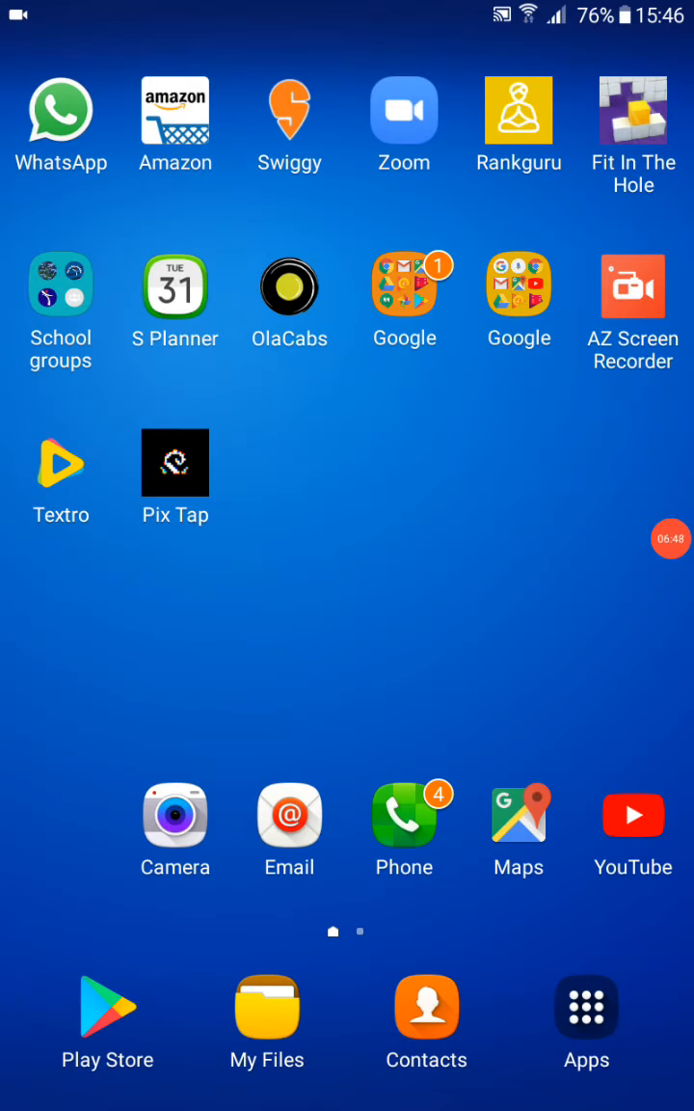
pyautogui.click(633, 814)
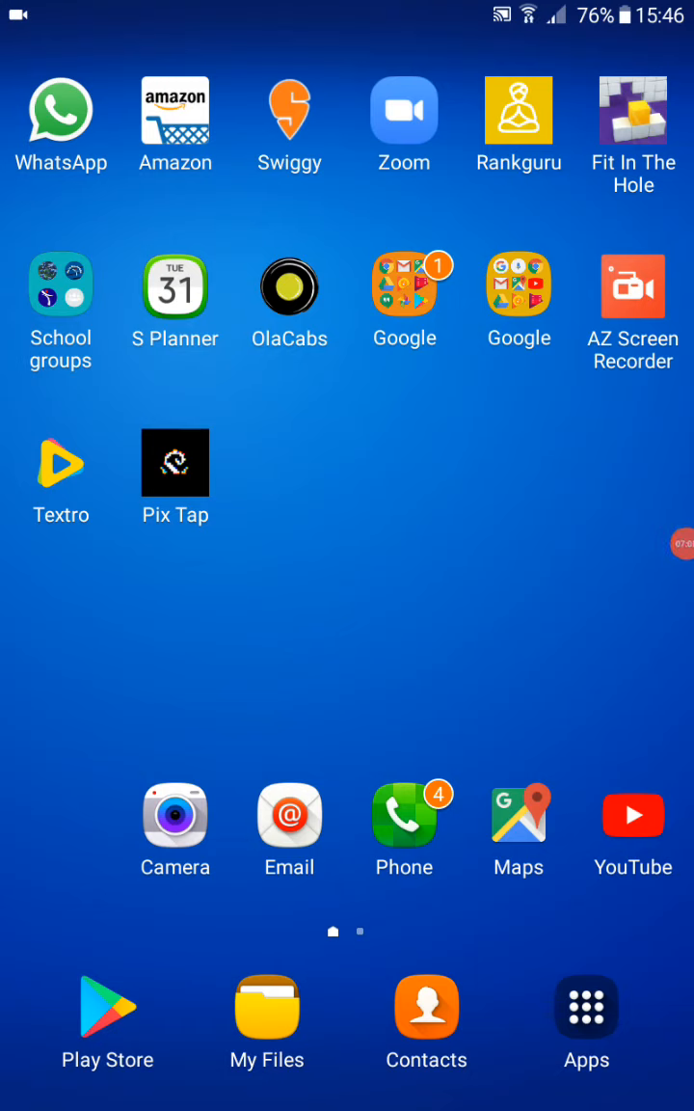
pyautogui.click(677, 543)
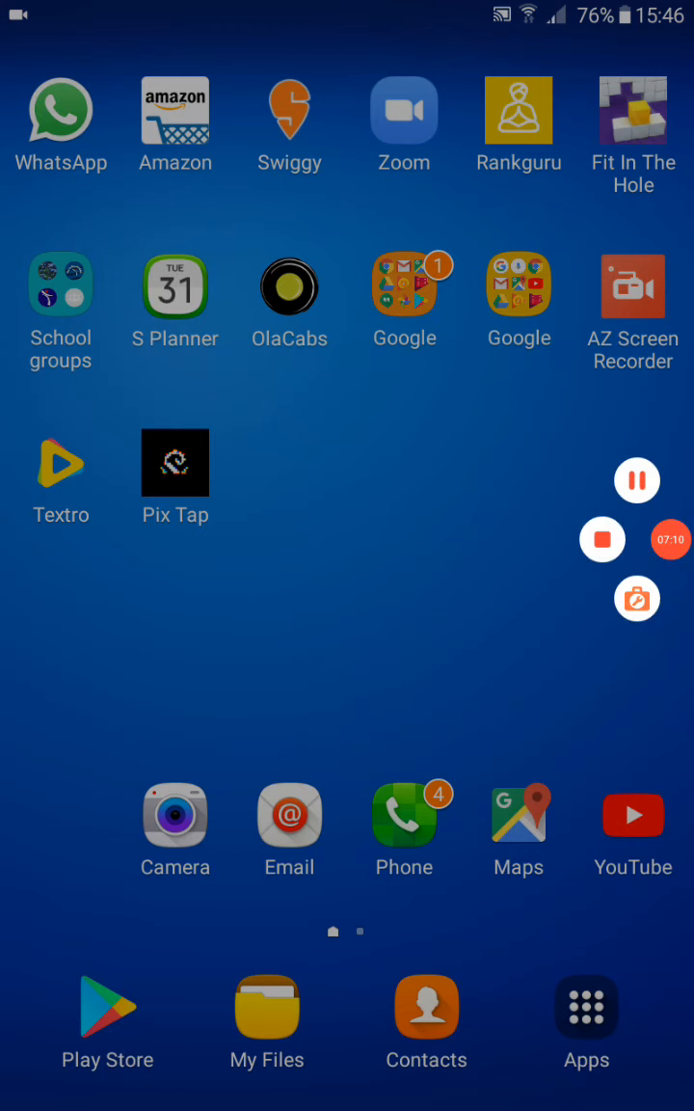